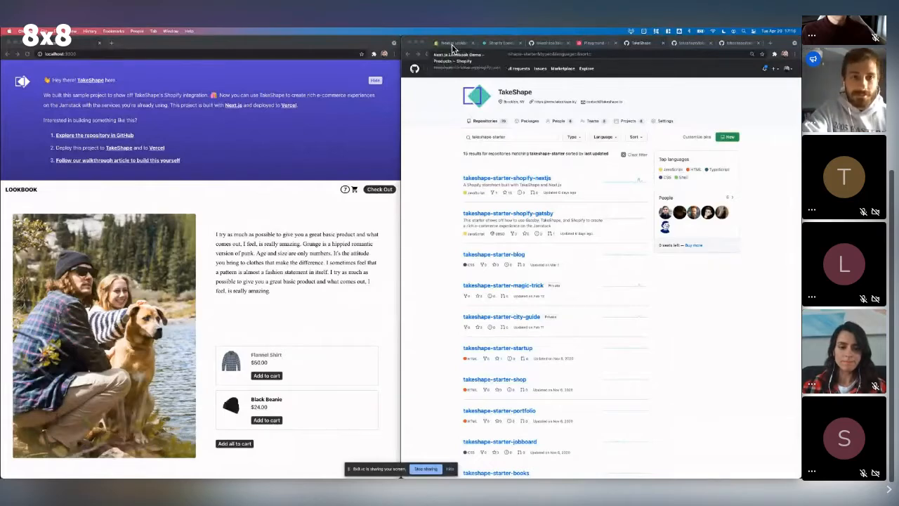
Switch from the GitHub starter repo search to the Shopify Admin Products page
{"action": "left_click", "coordinate": [458, 43]}
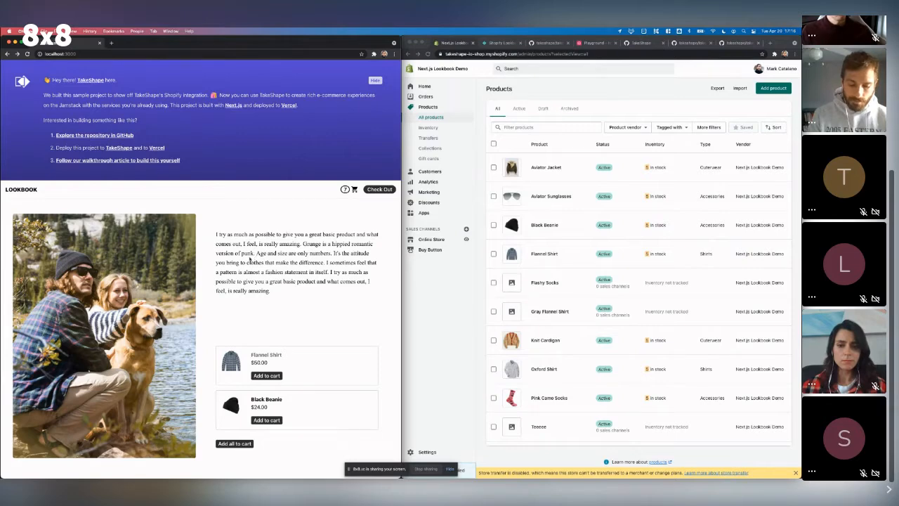
Scroll down through the Shopify product list before moving to the TakeShape Look entries
{"action": "scroll", "scroll_direction": "down", "scroll_amount": 3}
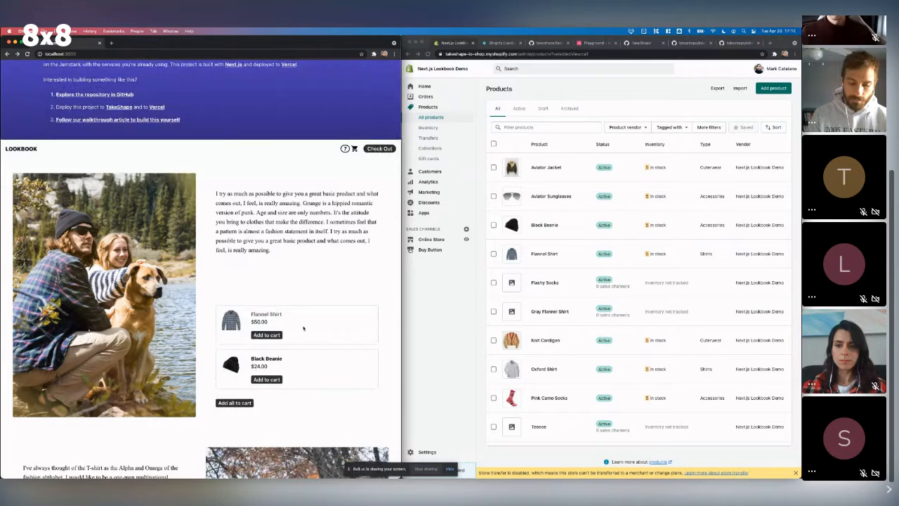
{"action": "scroll", "scroll_direction": "down", "scroll_amount": 3}
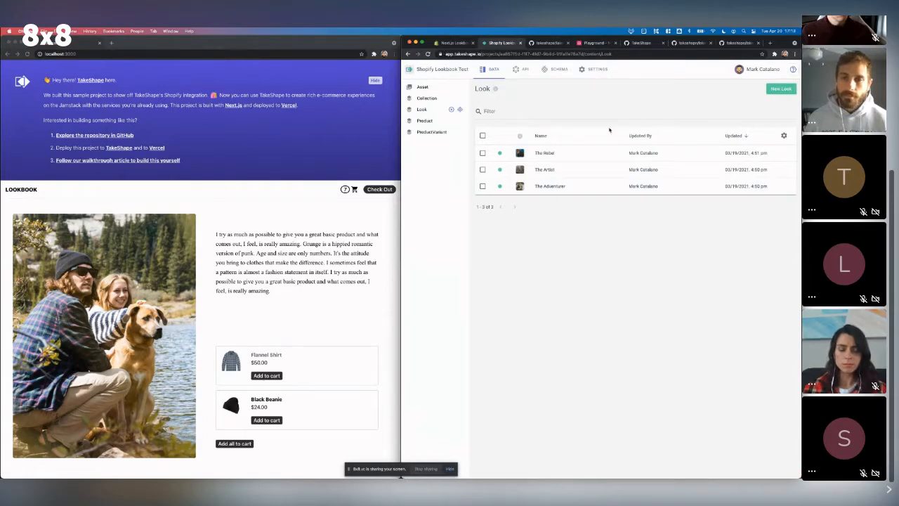
{"action": "mouse_move", "coordinate": [610, 135]}
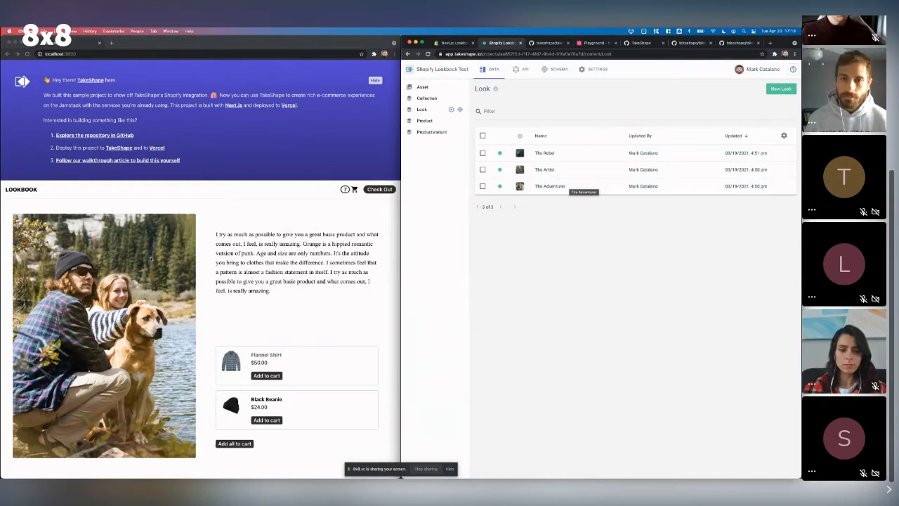
Open a Look entry from the TakeShape Data list
{"action": "scroll", "scroll_direction": "down", "scroll_amount": 3}
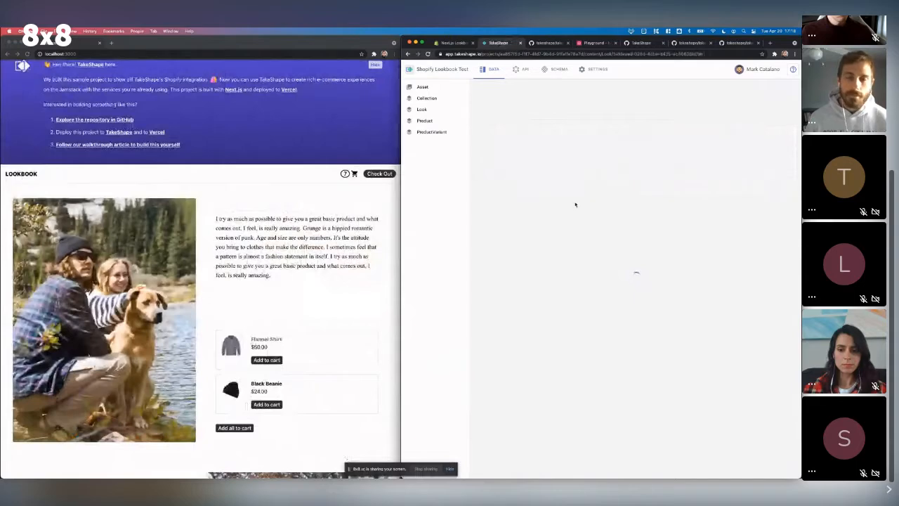
{"action": "left_click", "coordinate": [421, 110]}
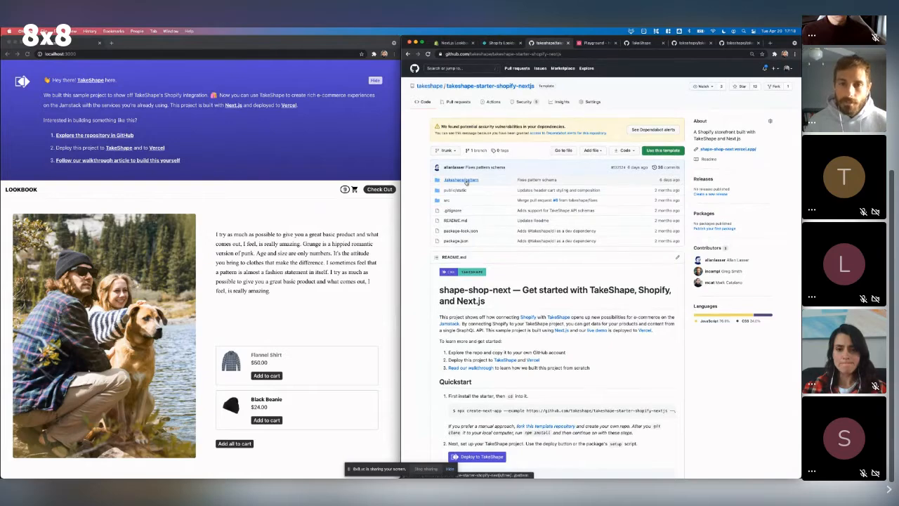
Browse schema.json in the repo's .takeshape/pattern folder, then return to the Shopify product list
{"action": "scroll", "scroll_direction": "down", "scroll_amount": 3}
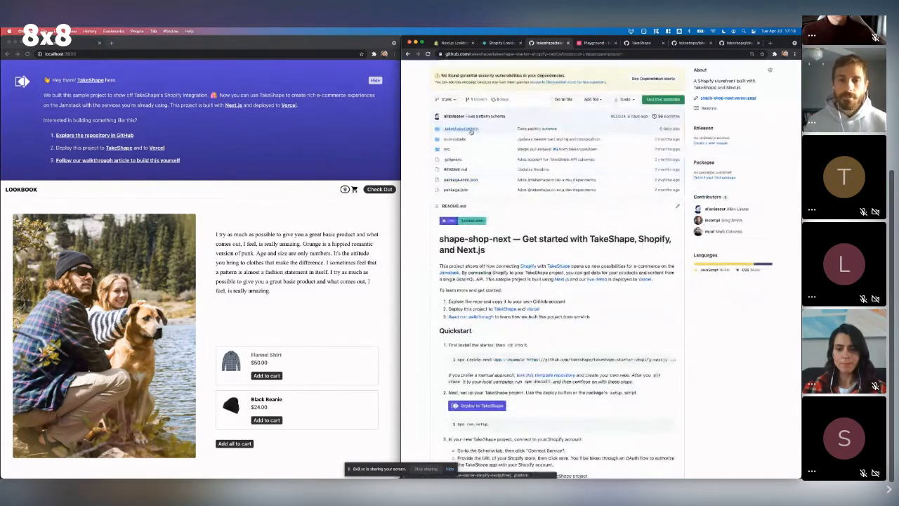
{"action": "left_click", "coordinate": [466, 128]}
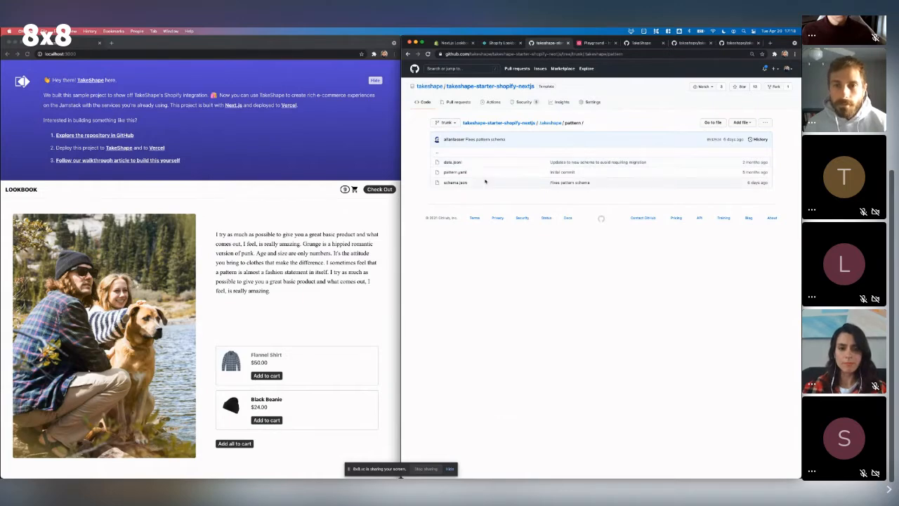
{"action": "left_click", "coordinate": [454, 183]}
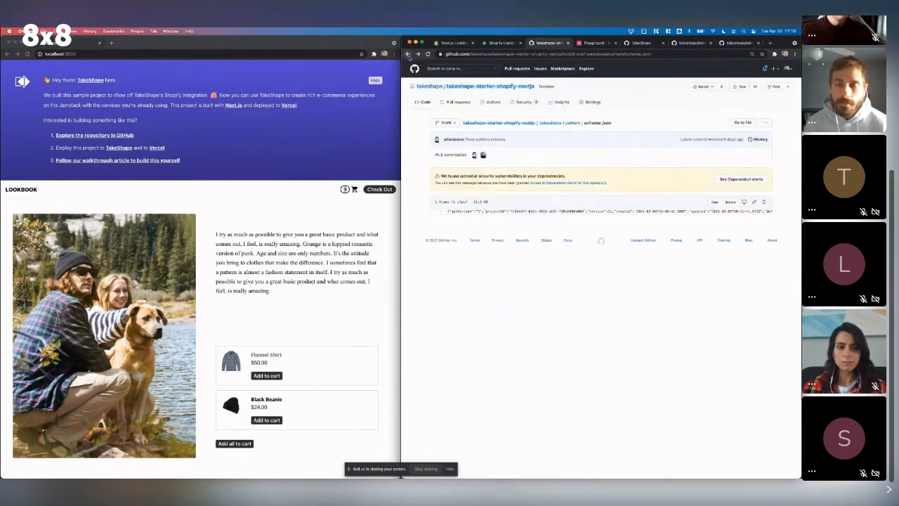
{"action": "left_click", "coordinate": [574, 122]}
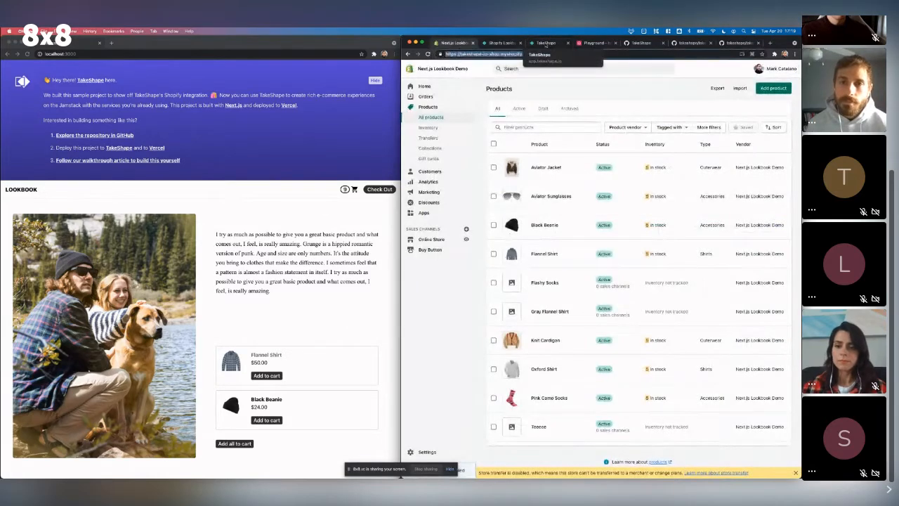
Switch to the TakeShape project schema with the Shopify import prompt
{"action": "left_click", "coordinate": [545, 42]}
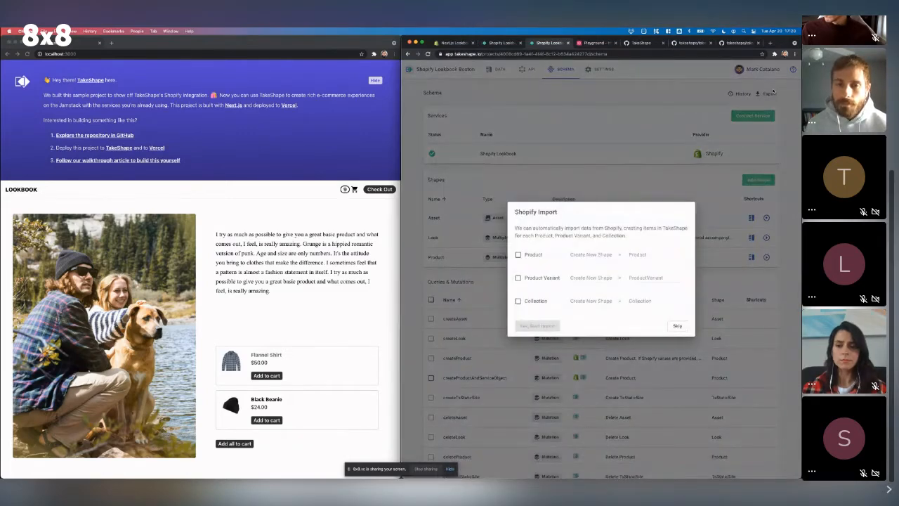
Import Products into the existing Product shape and Product Variants into a new shape, then run the import
{"action": "left_click", "coordinate": [517, 258]}
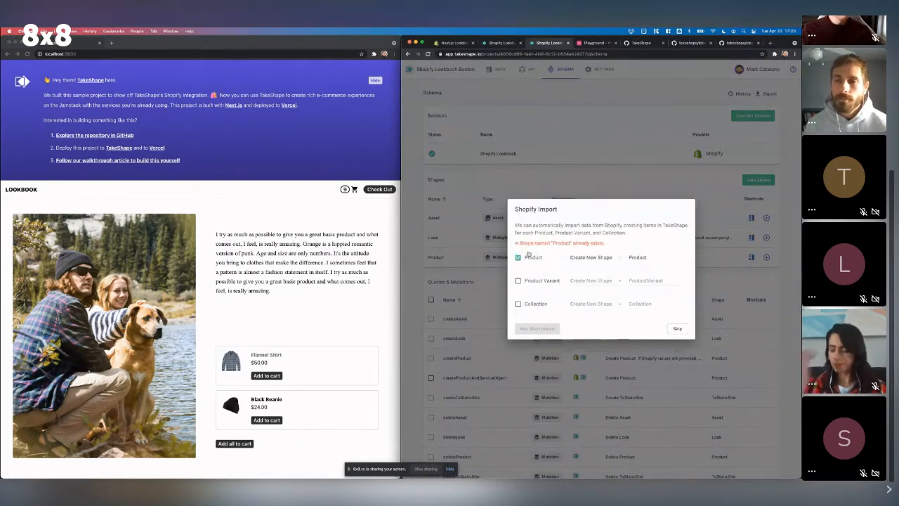
{"action": "left_click", "coordinate": [593, 257]}
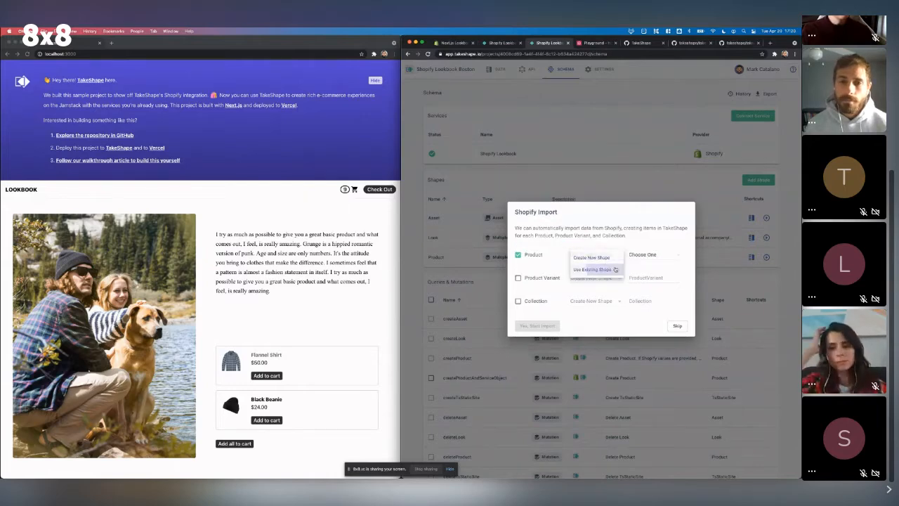
{"action": "left_click", "coordinate": [593, 270]}
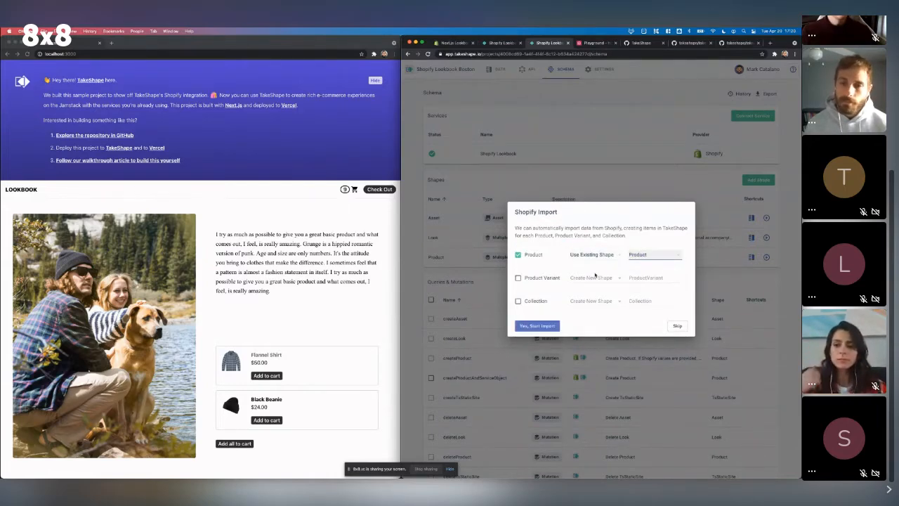
{"action": "left_click", "coordinate": [519, 277]}
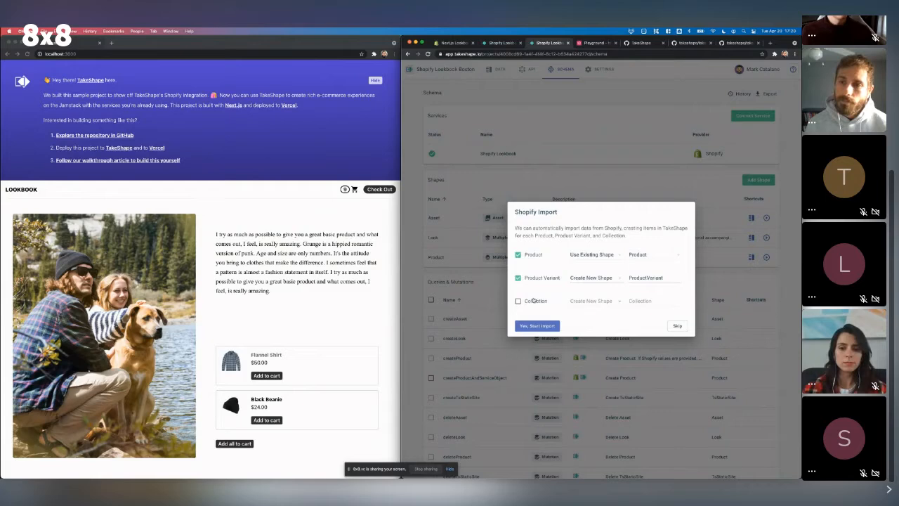
{"action": "left_click", "coordinate": [517, 301]}
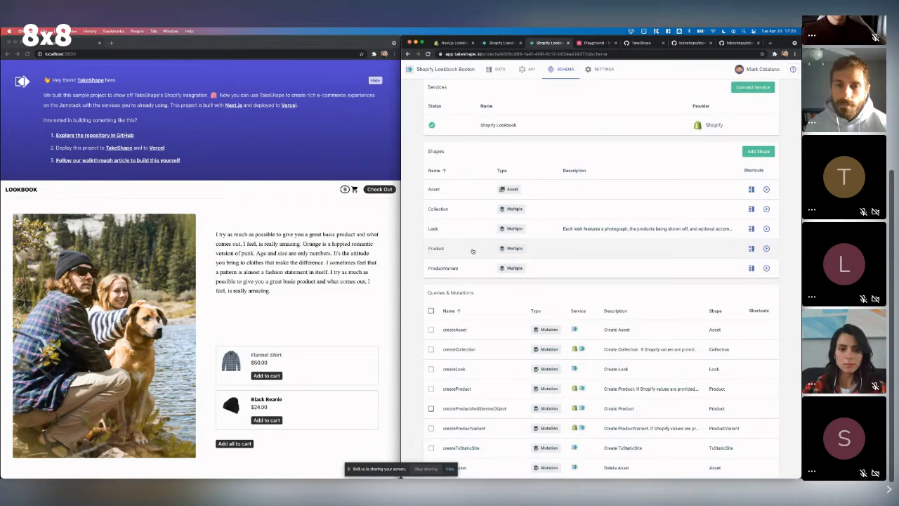
{"action": "scroll", "scroll_direction": "down", "scroll_amount": 3}
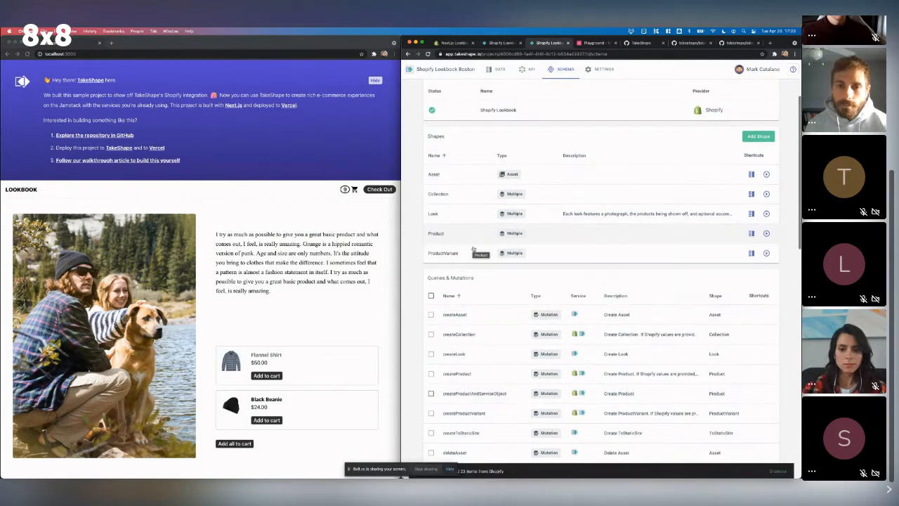
{"action": "scroll", "scroll_direction": "down", "scroll_amount": 3}
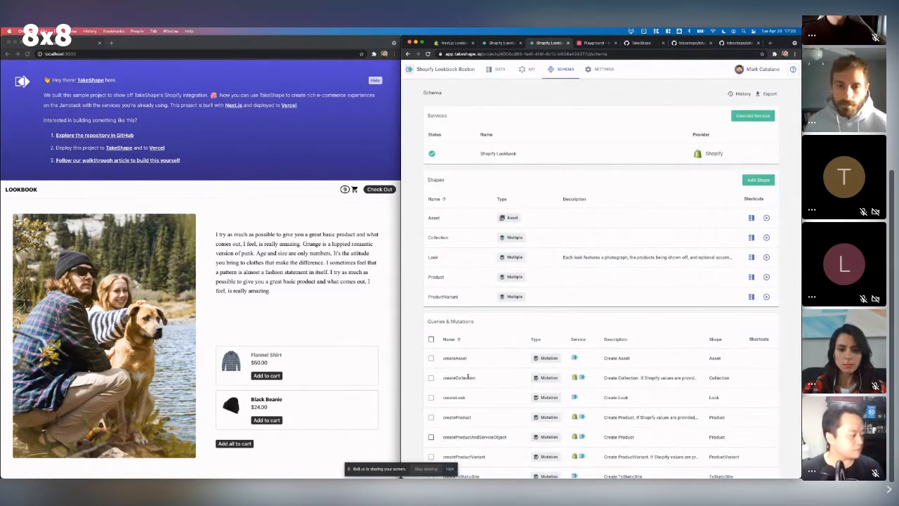
{"action": "scroll", "scroll_direction": "down", "scroll_amount": 3}
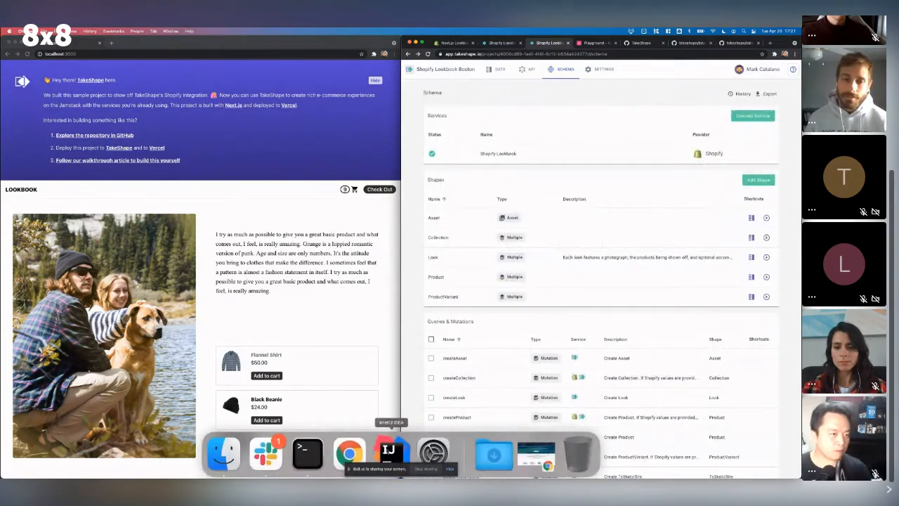
Bring up the starter project in IntelliJ IDEA and select its GraphQL product query
{"action": "left_click", "coordinate": [388, 452]}
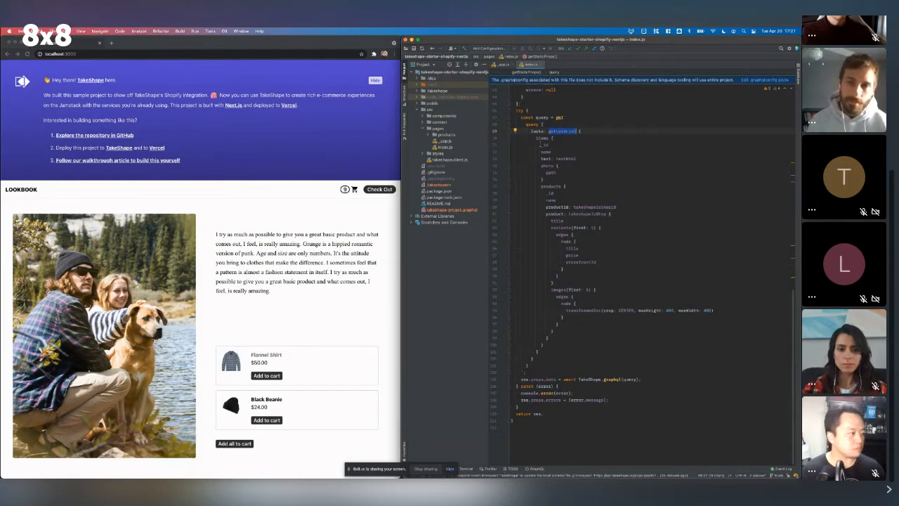
{"action": "left_click_drag", "start_coordinate": [541, 139], "coordinate": [555, 200]}
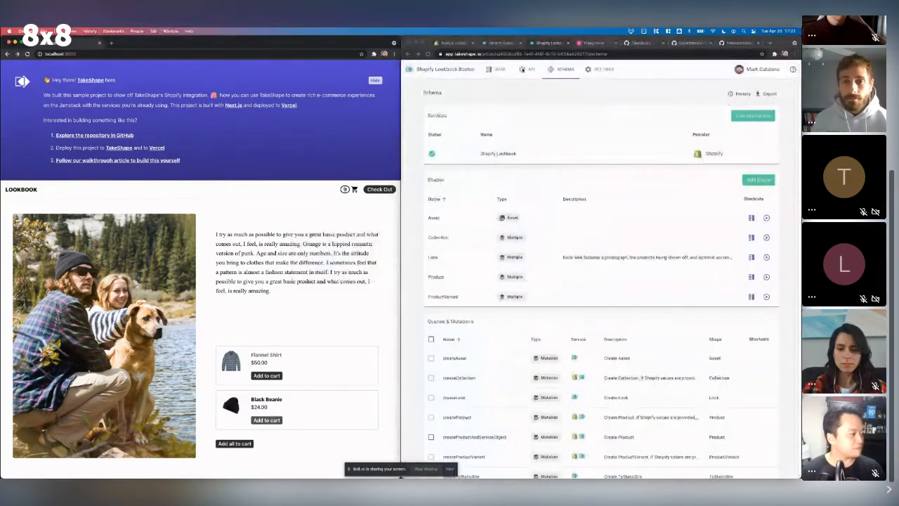
Open the API Explorer and place the product listing query in its editor
{"action": "left_click", "coordinate": [531, 69]}
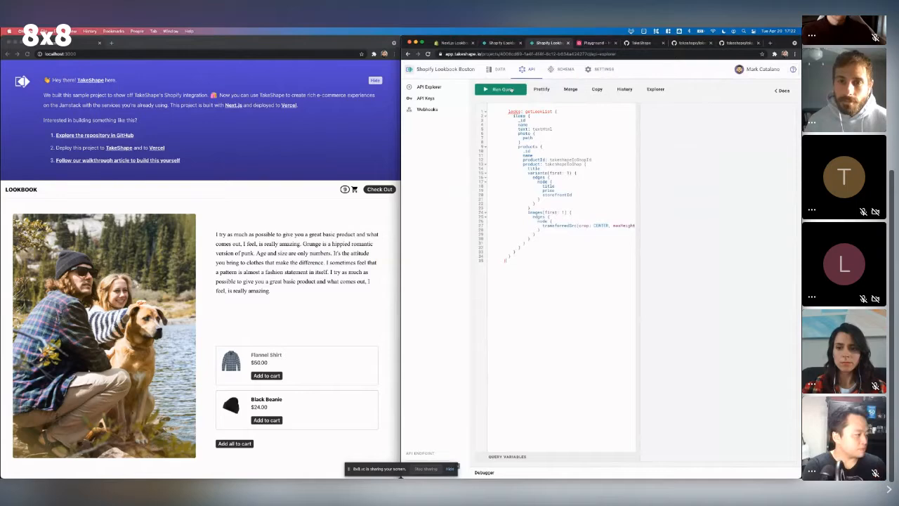
{"action": "left_click", "coordinate": [500, 90]}
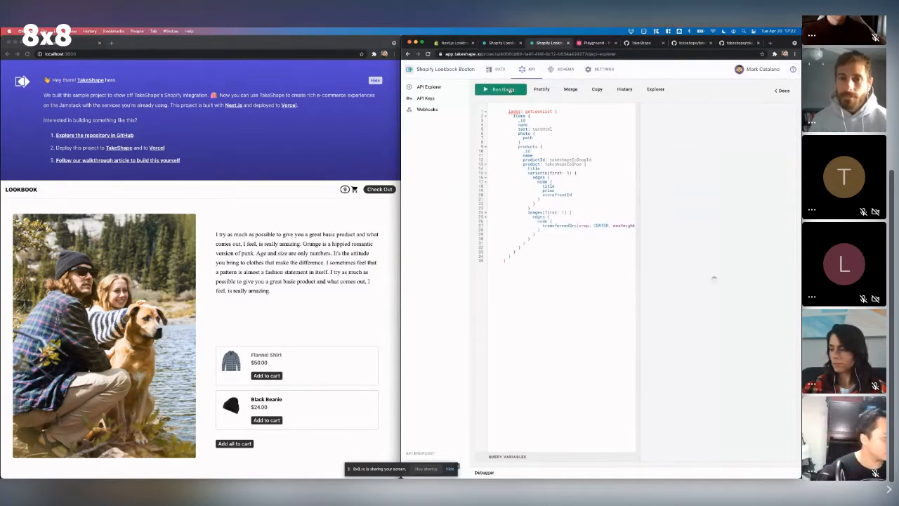
{"action": "left_click", "coordinate": [500, 89]}
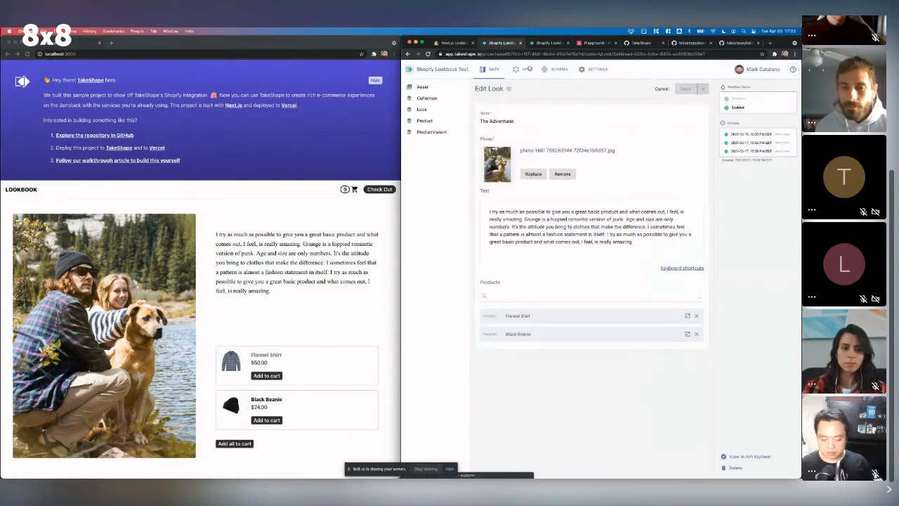
Prettify the lookbook query and run it to return product titles, prices and image URLs
{"action": "left_click", "coordinate": [522, 69]}
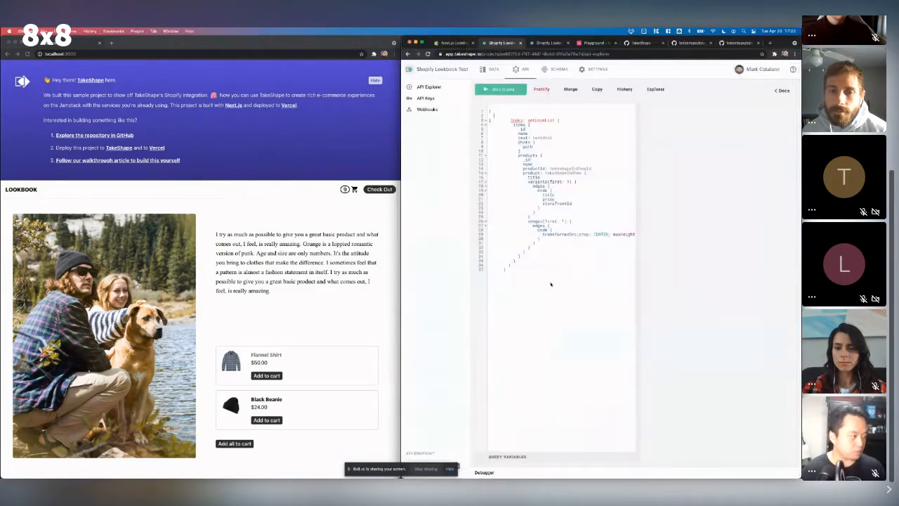
{"action": "left_click", "coordinate": [543, 90]}
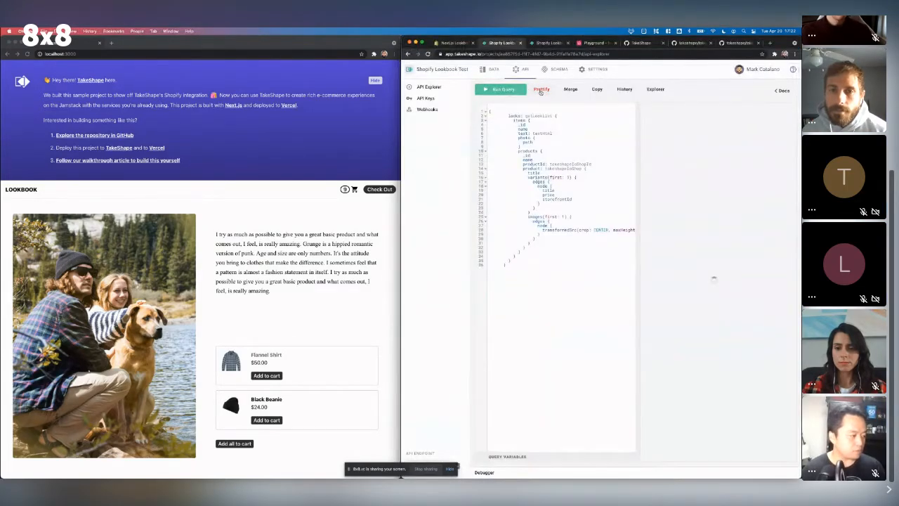
{"action": "left_click", "coordinate": [500, 90]}
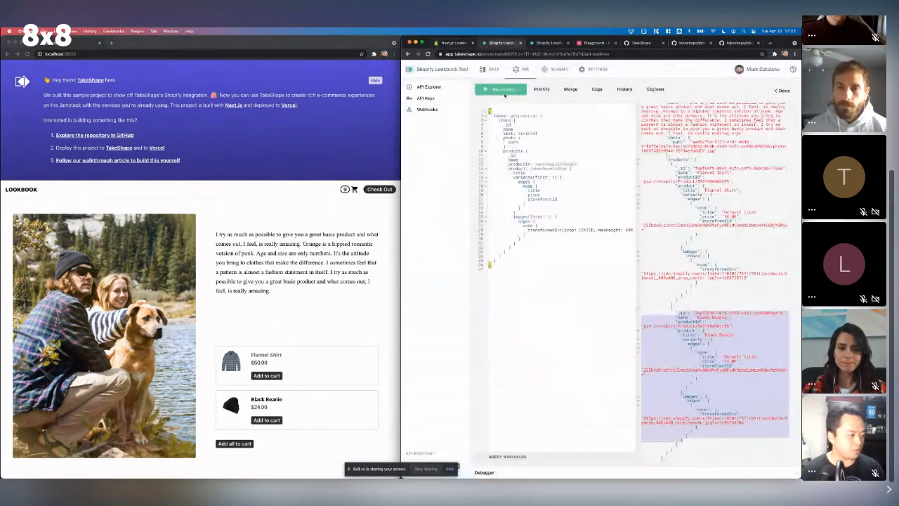
{"action": "left_click", "coordinate": [501, 90]}
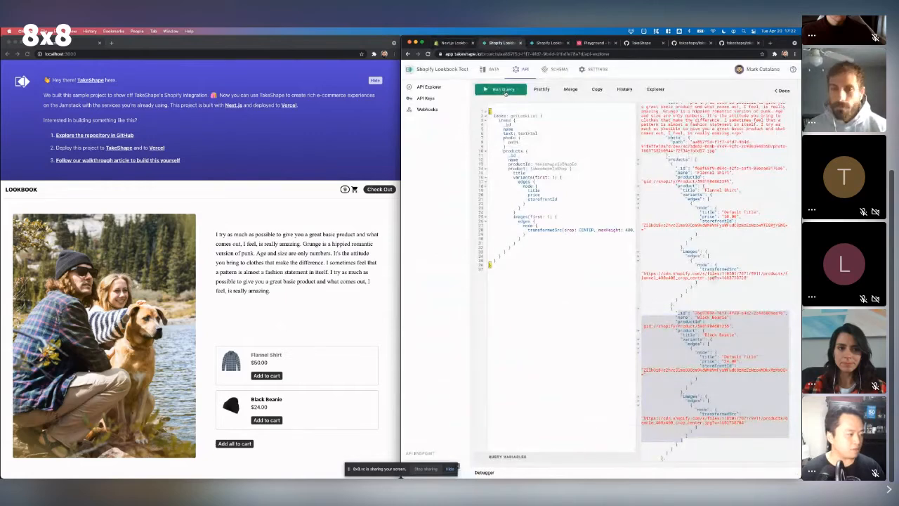
{"action": "left_click", "coordinate": [500, 90]}
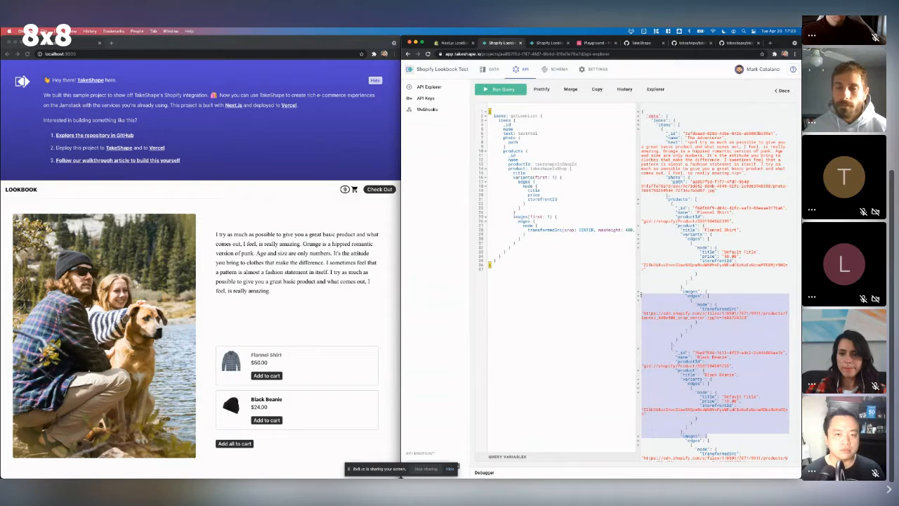
{"action": "mouse_move", "coordinate": [619, 267]}
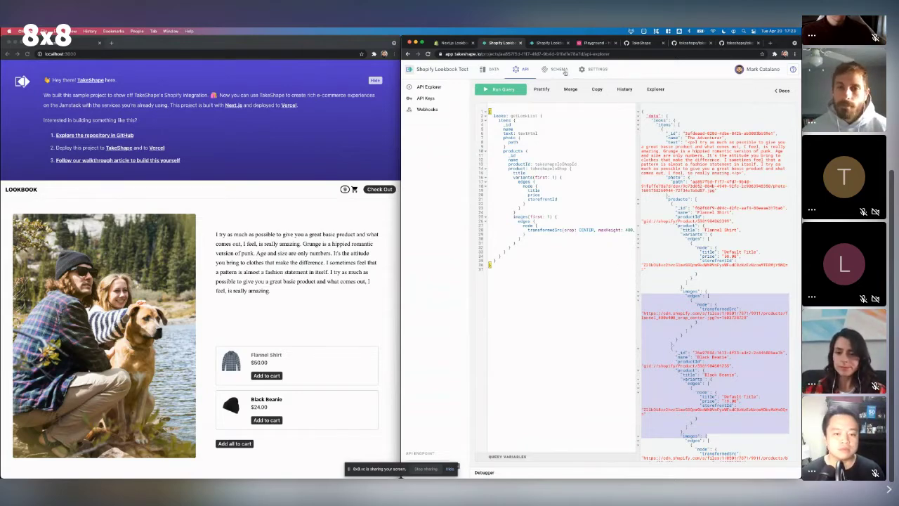
Review the schema combining Shopify and Rick and Morty services, then switch to the Rick and Morty playground
{"action": "left_click", "coordinate": [560, 69]}
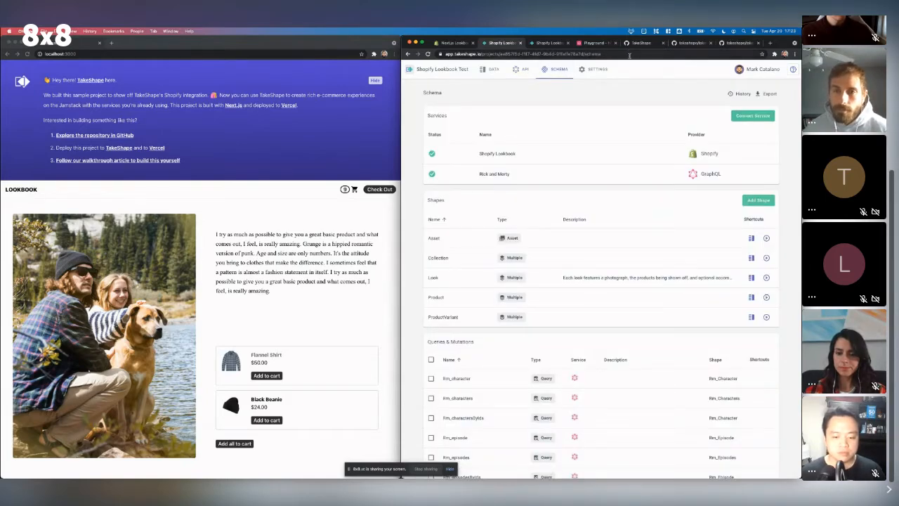
{"action": "left_click", "coordinate": [593, 43]}
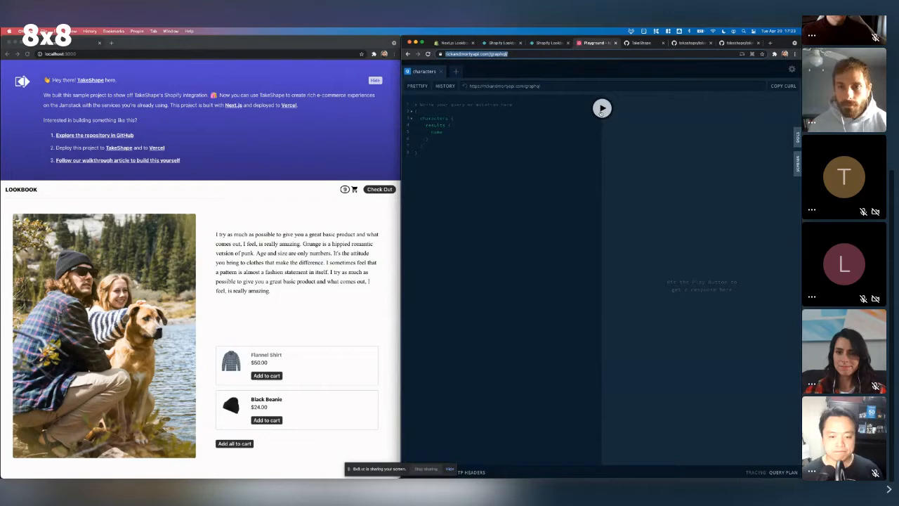
Run the characters query in the playground and scroll through the returned names
{"action": "left_click", "coordinate": [602, 106]}
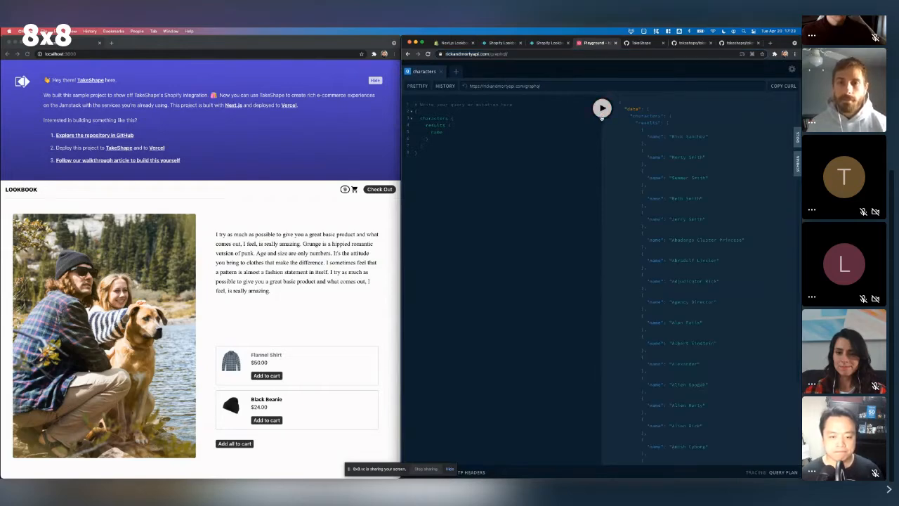
{"action": "scroll", "scroll_direction": "down", "scroll_amount": 3}
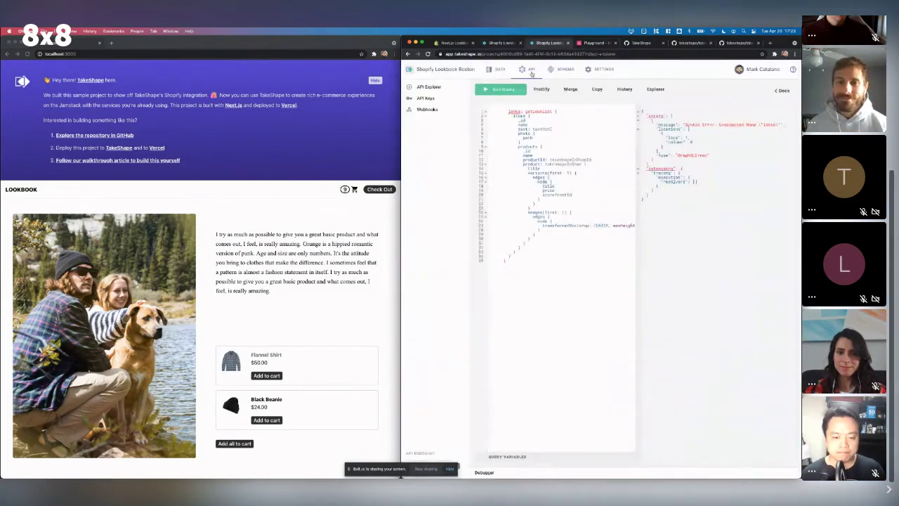
Add a GraphQL service named 'rick-and-m...' pointing at the Rick and Morty endpoint and save it
{"action": "left_click", "coordinate": [563, 69]}
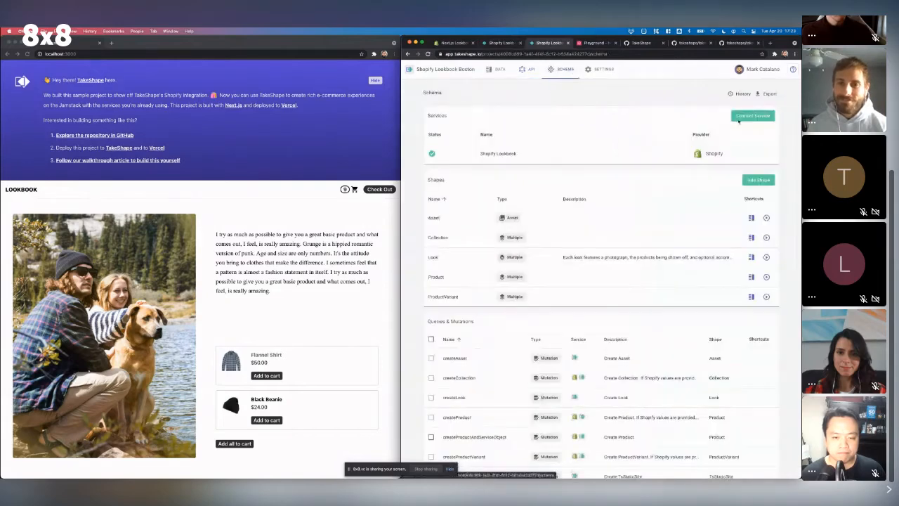
{"action": "left_click", "coordinate": [753, 115]}
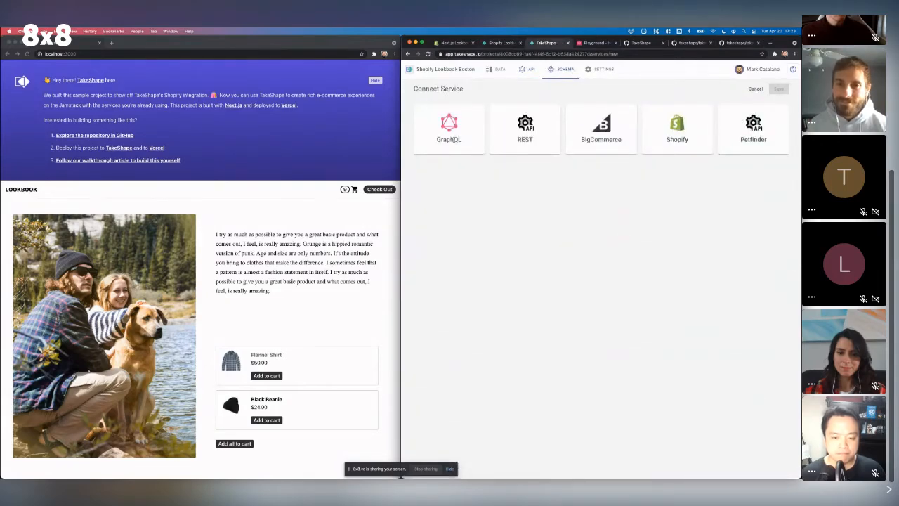
{"action": "left_click", "coordinate": [450, 129]}
{"action": "type", "text": "Rick and Morty"}
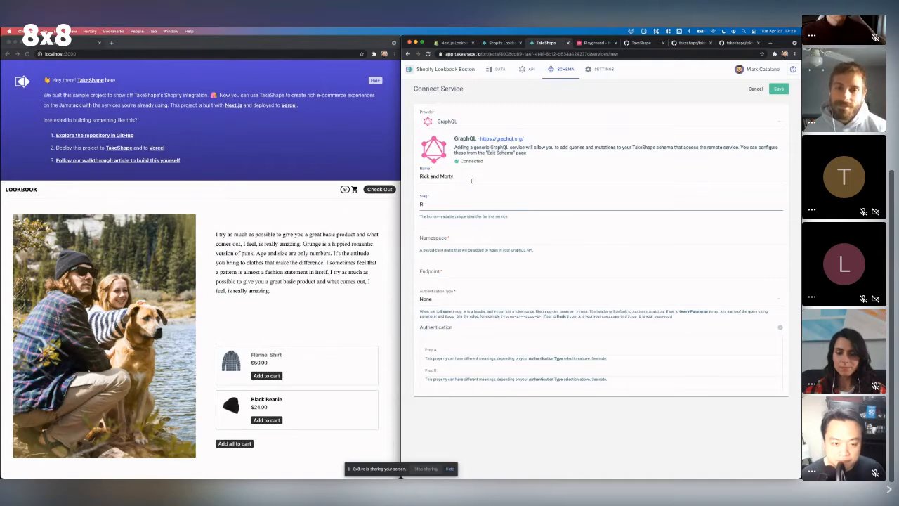
{"action": "type", "text": "rick-and-morty"}
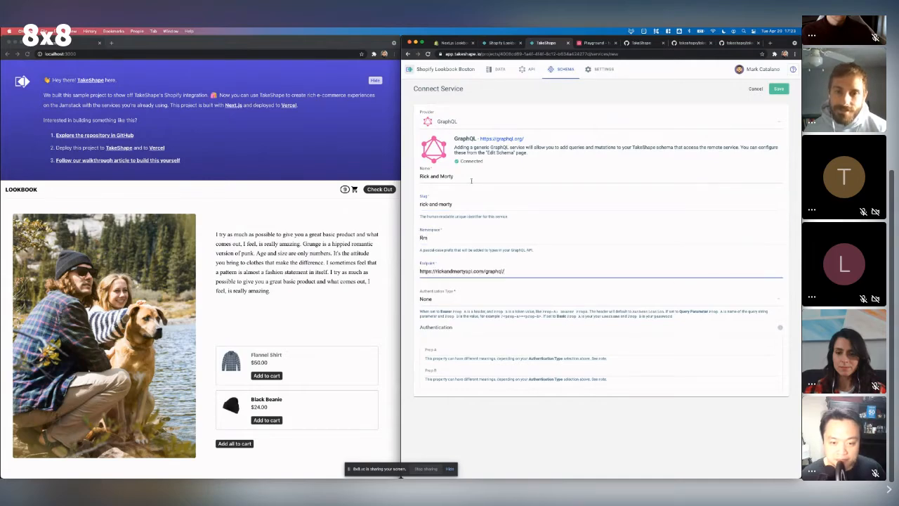
{"action": "mouse_move", "coordinate": [703, 156]}
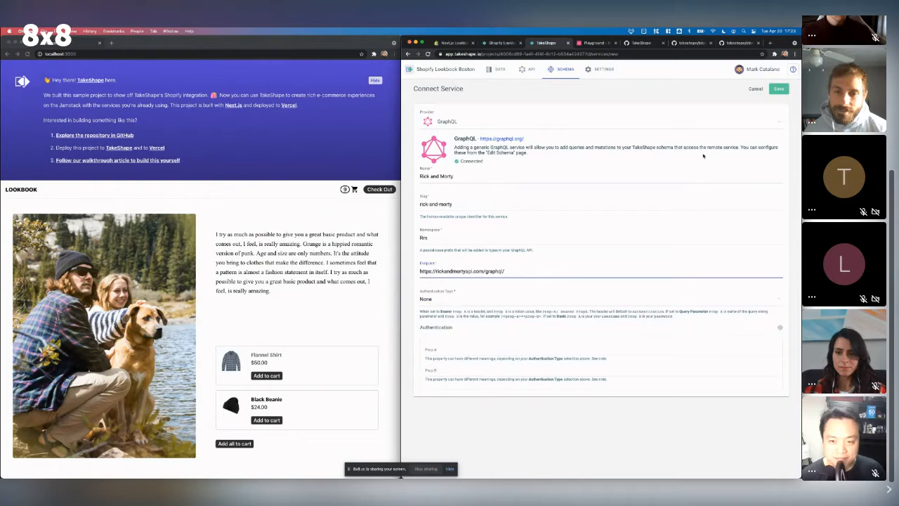
{"action": "left_click", "coordinate": [779, 88]}
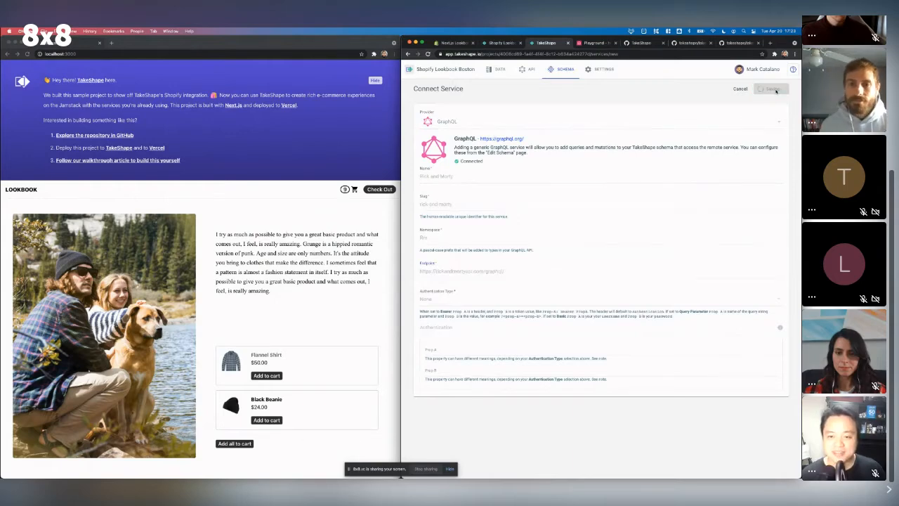
{"action": "left_click", "coordinate": [773, 90]}
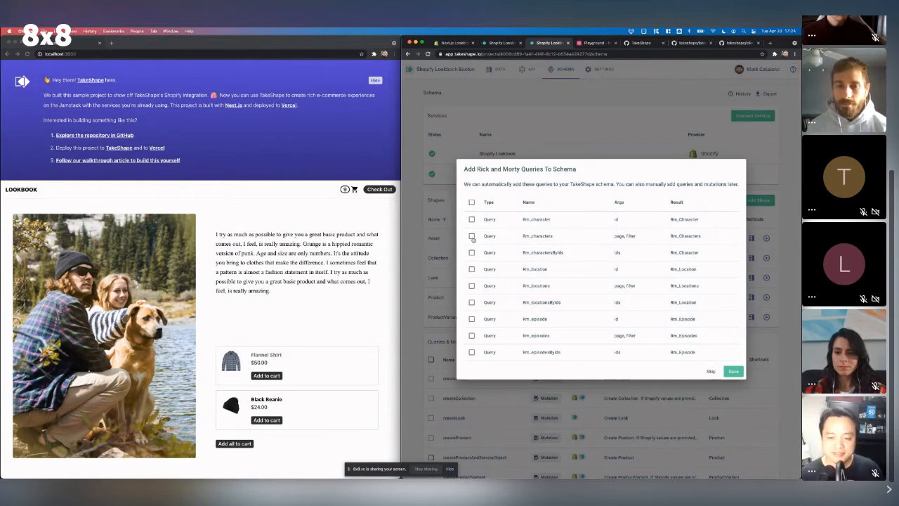
Tick rm_characters and rm_character and save them into the schema
{"action": "left_click", "coordinate": [472, 202]}
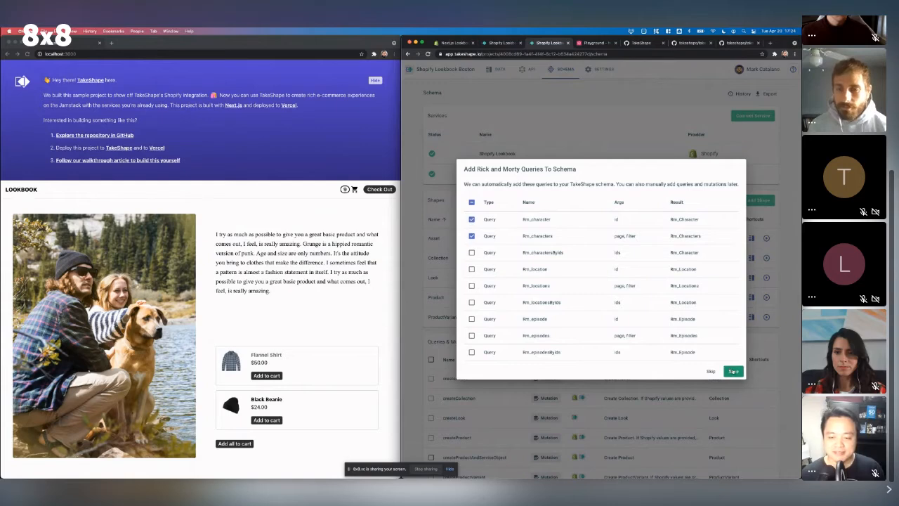
{"action": "left_click", "coordinate": [733, 371]}
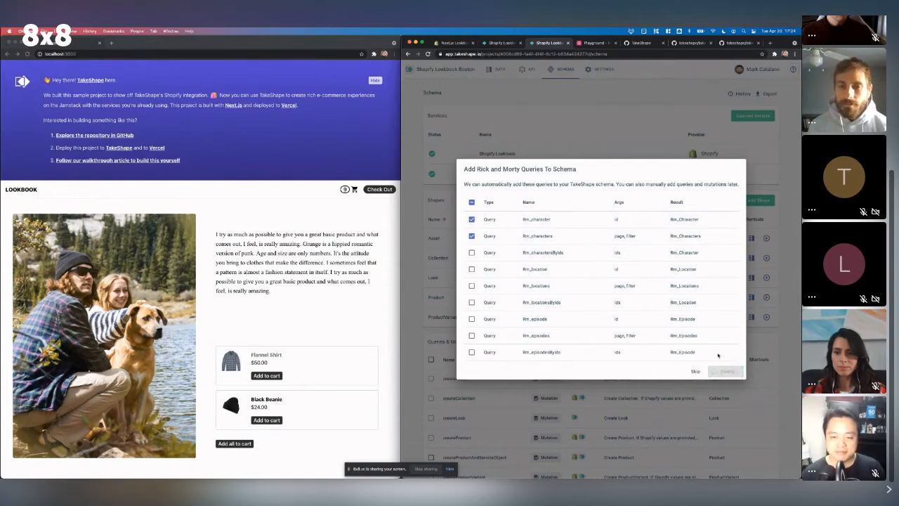
{"action": "left_click", "coordinate": [725, 371]}
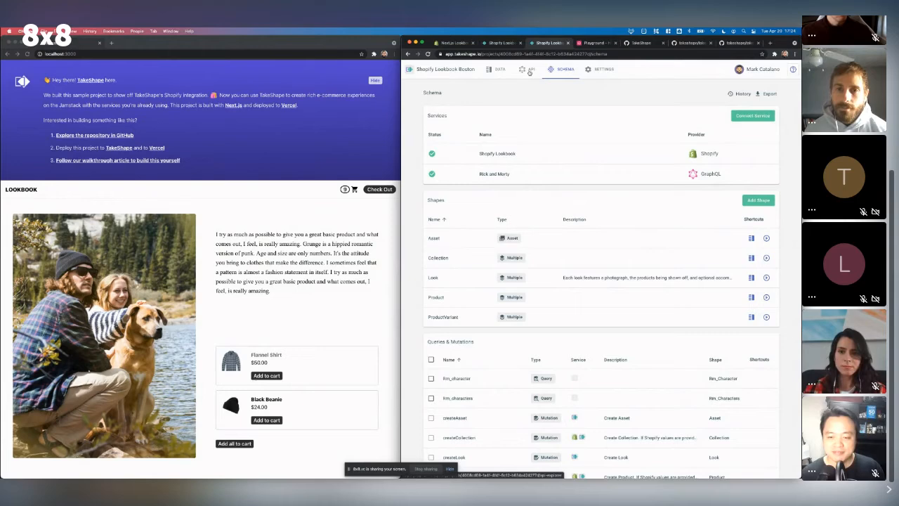
Run an rm_characters query selecting results name in the API Explorer and view its debugger trace
{"action": "left_click", "coordinate": [525, 68]}
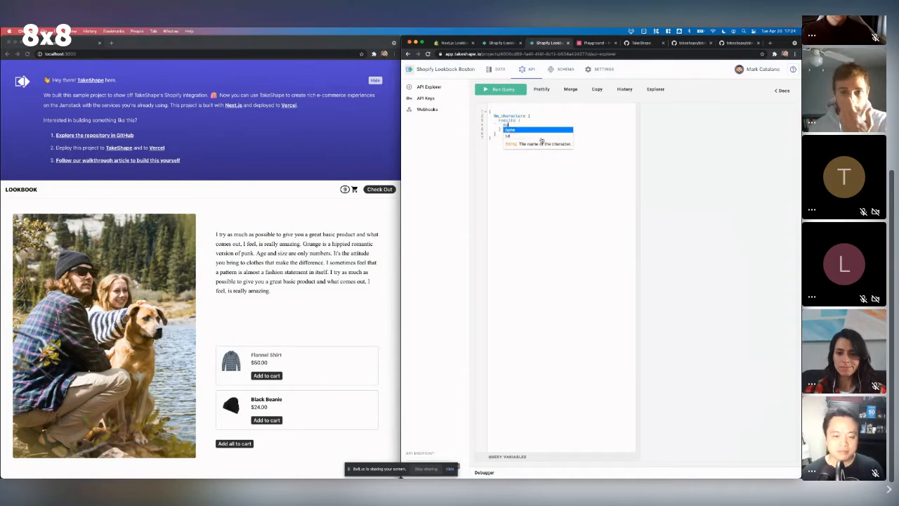
{"action": "left_click", "coordinate": [500, 90]}
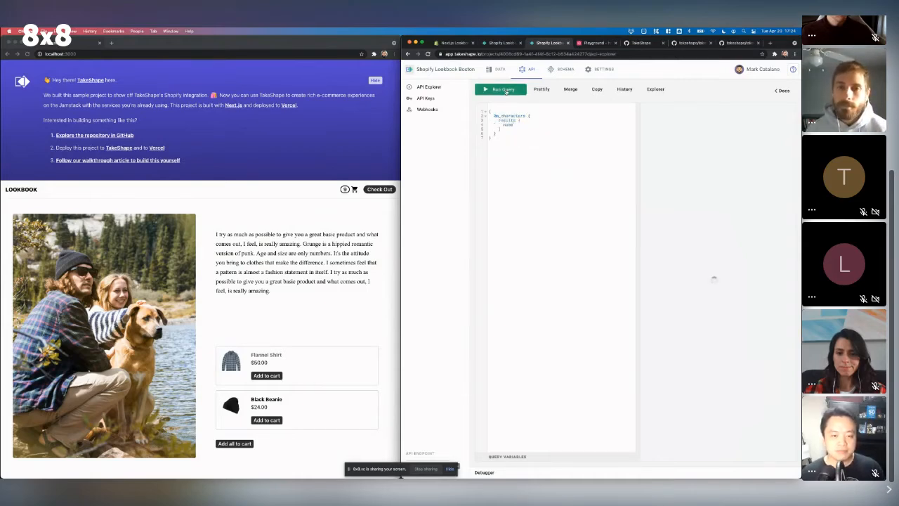
{"action": "left_click", "coordinate": [500, 90]}
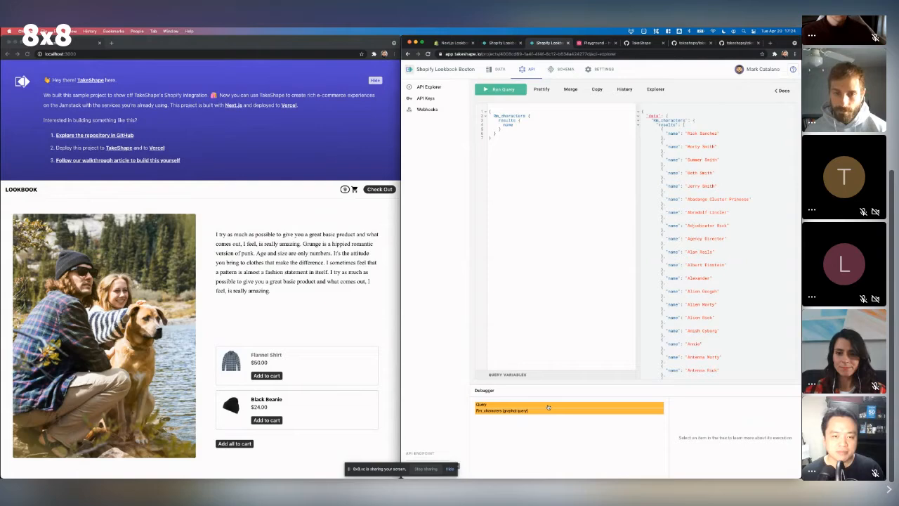
{"action": "mouse_move", "coordinate": [548, 408]}
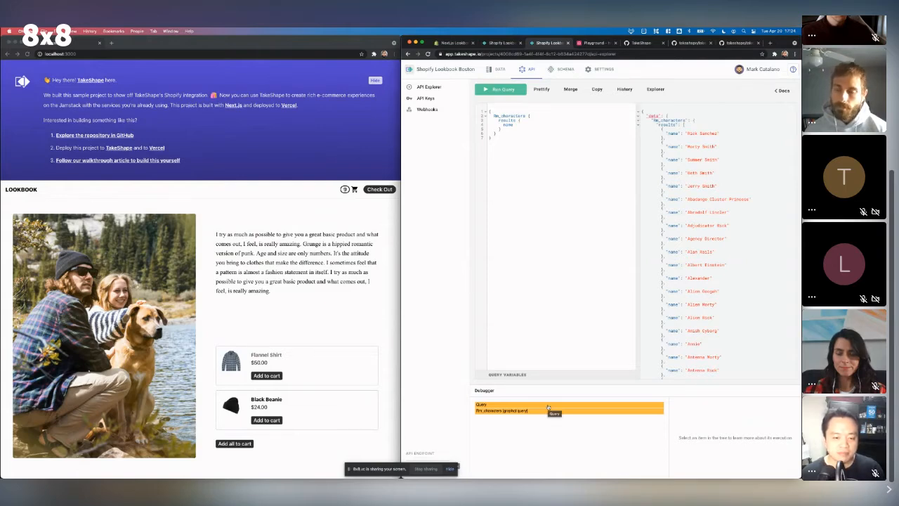